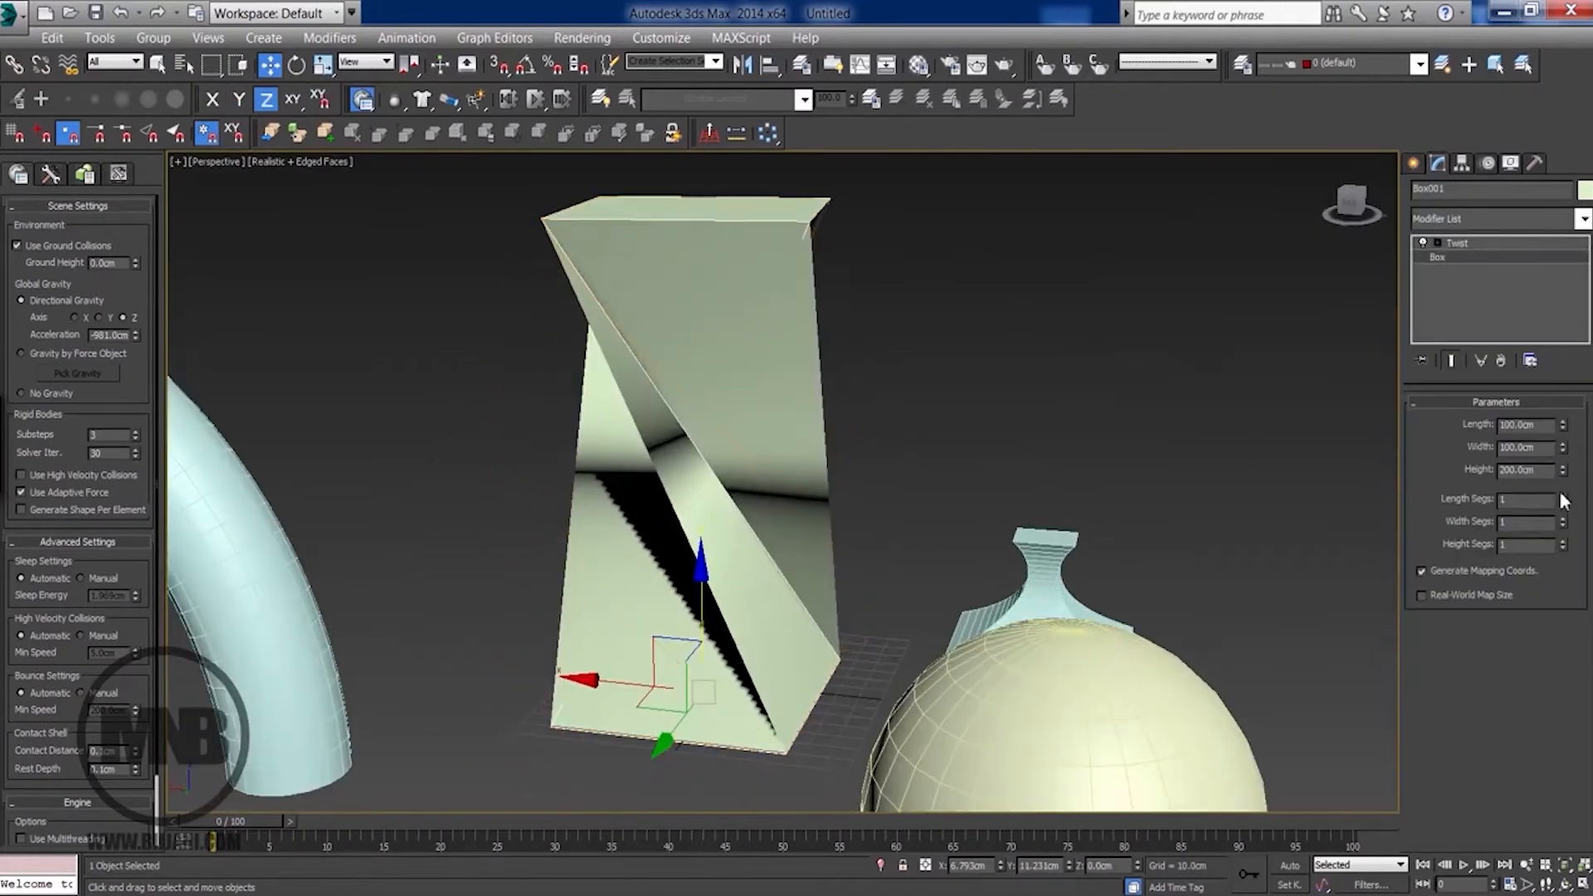
- Select Camera001 in the living-room scene to show its Target Camera parameters
{"action": "left_click", "coordinate": [1457, 243]}
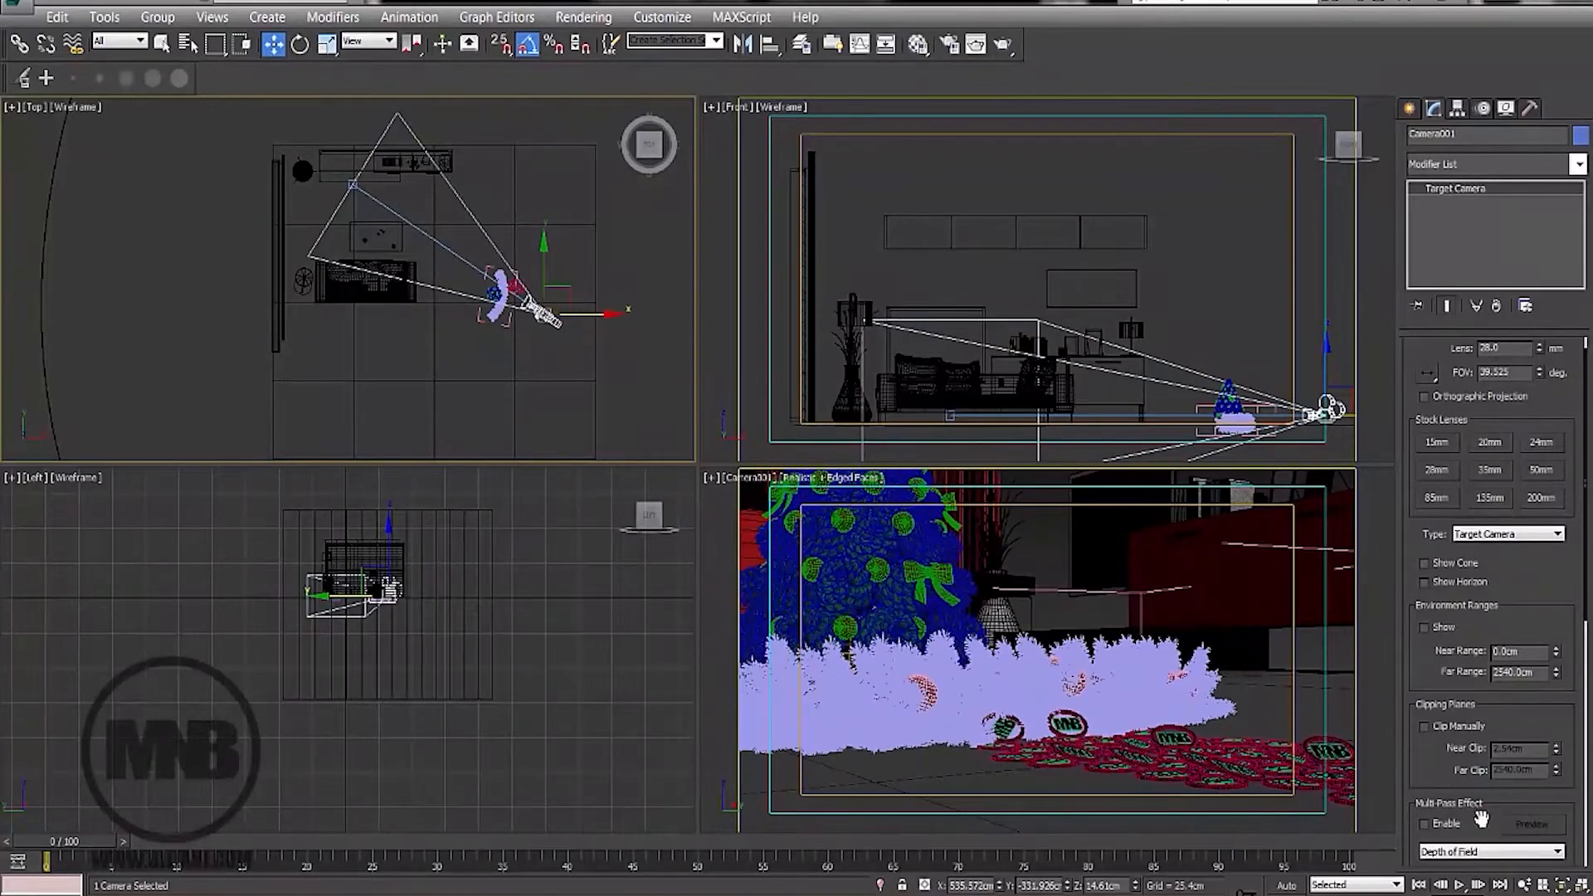
- Select the spotlight and use Unhide All to reveal every hidden object in the scene
{"action": "left_click", "coordinate": [1015, 604]}
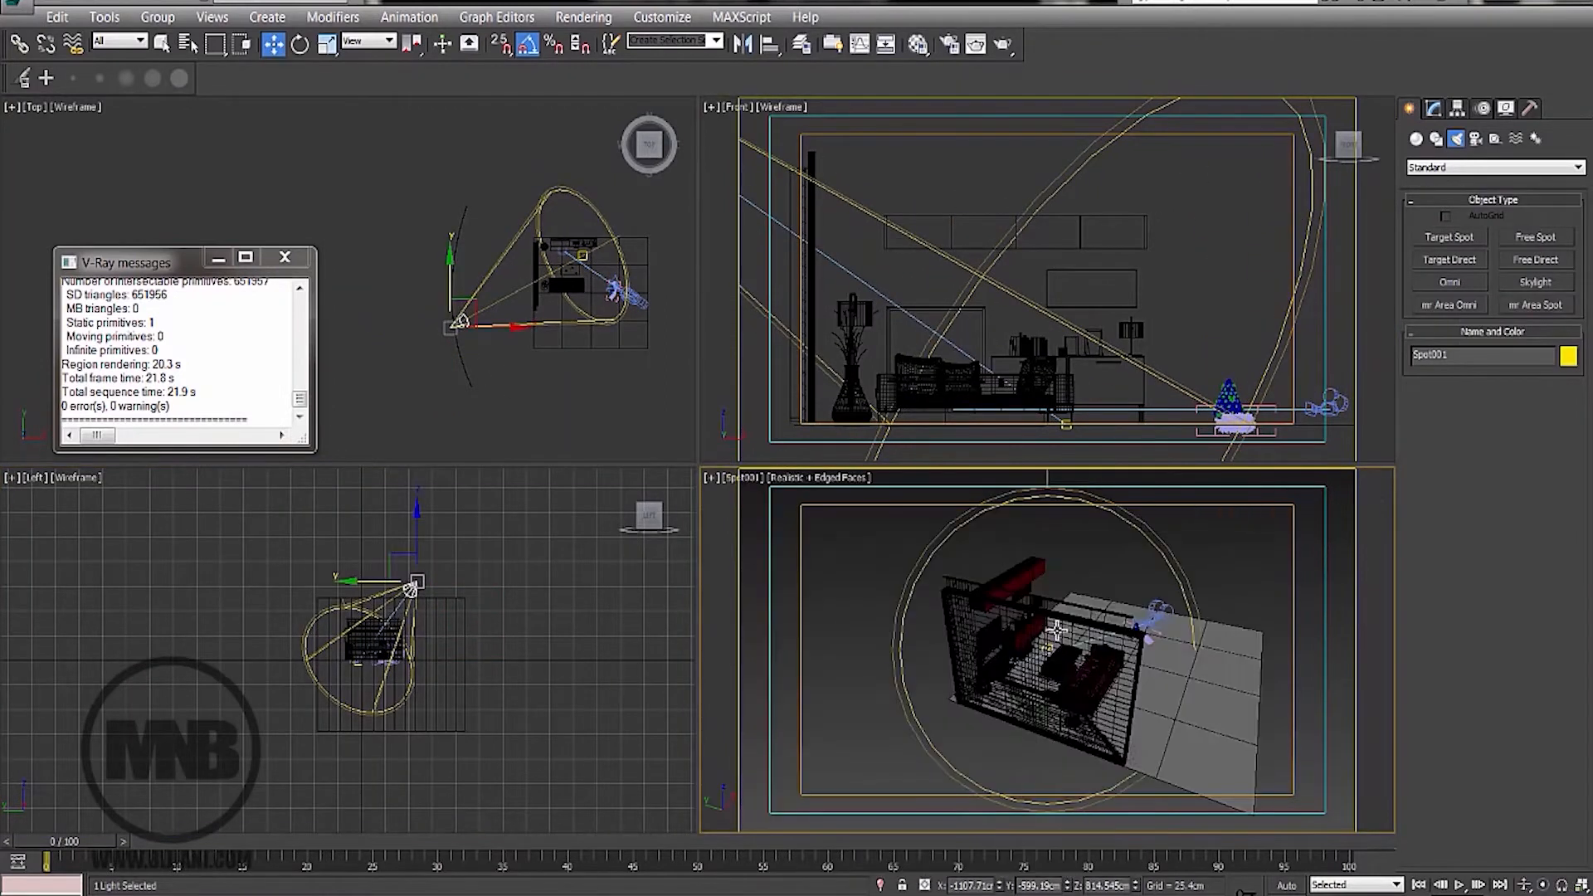
{"action": "right_click", "coordinate": [1062, 629]}
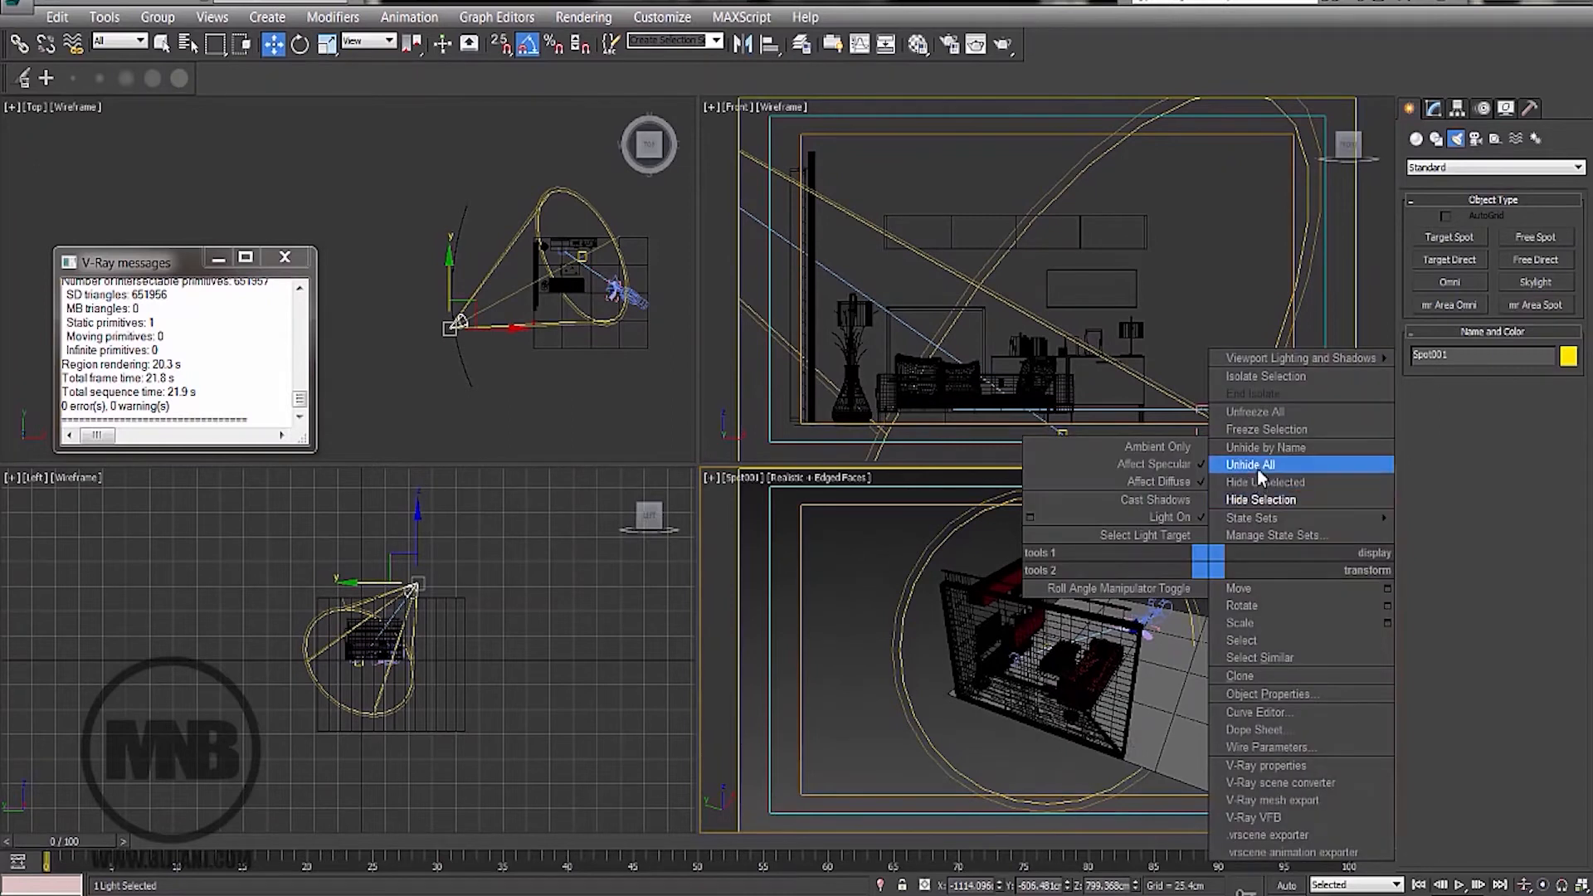
{"action": "left_click", "coordinate": [1250, 464]}
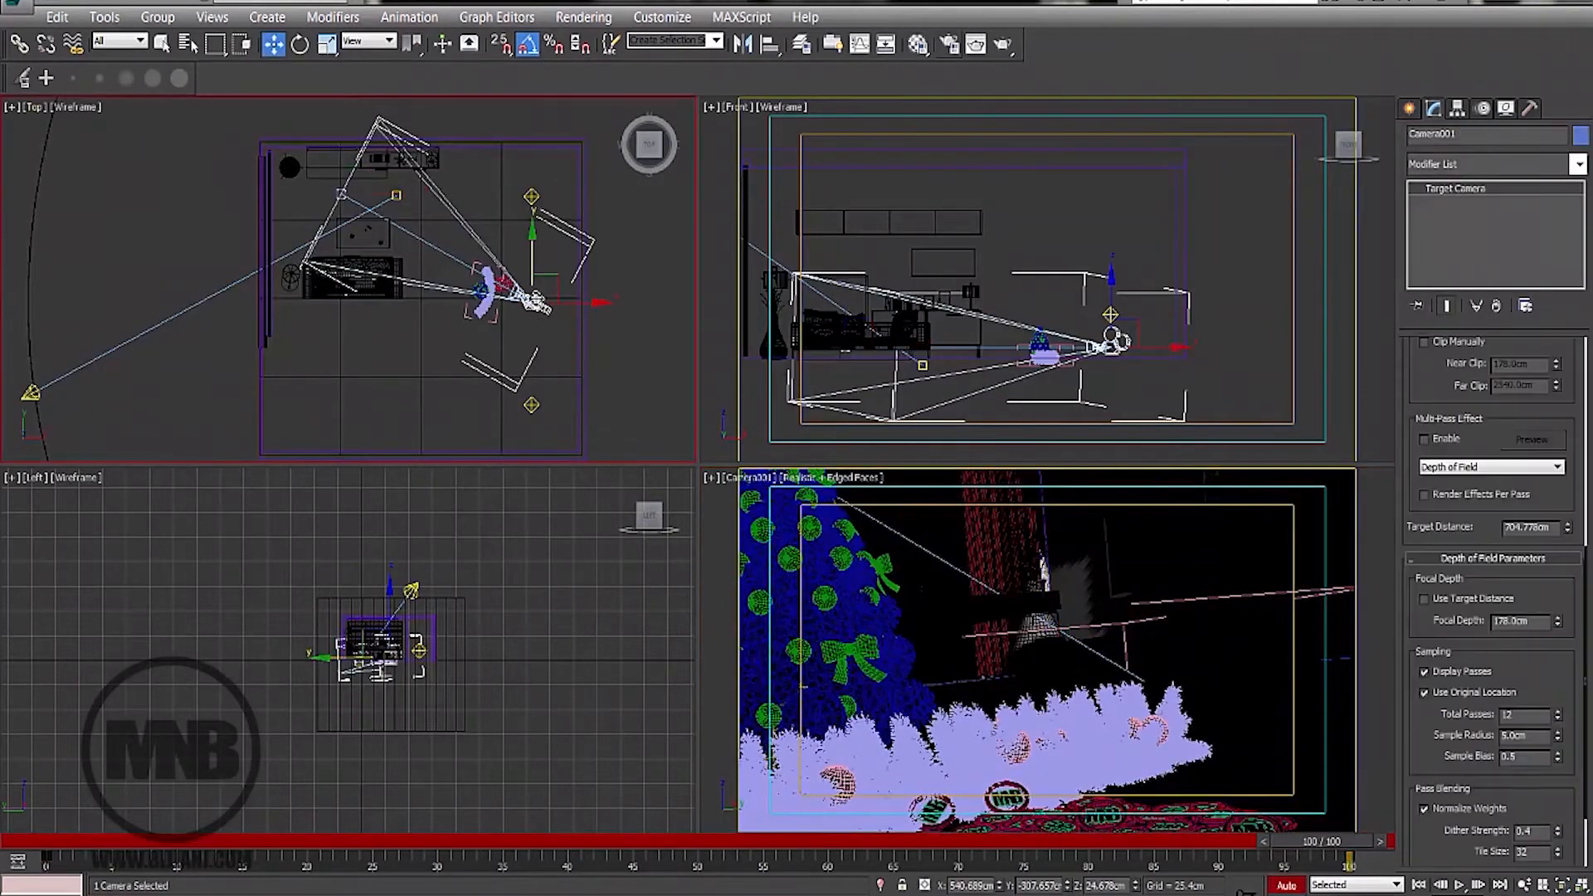